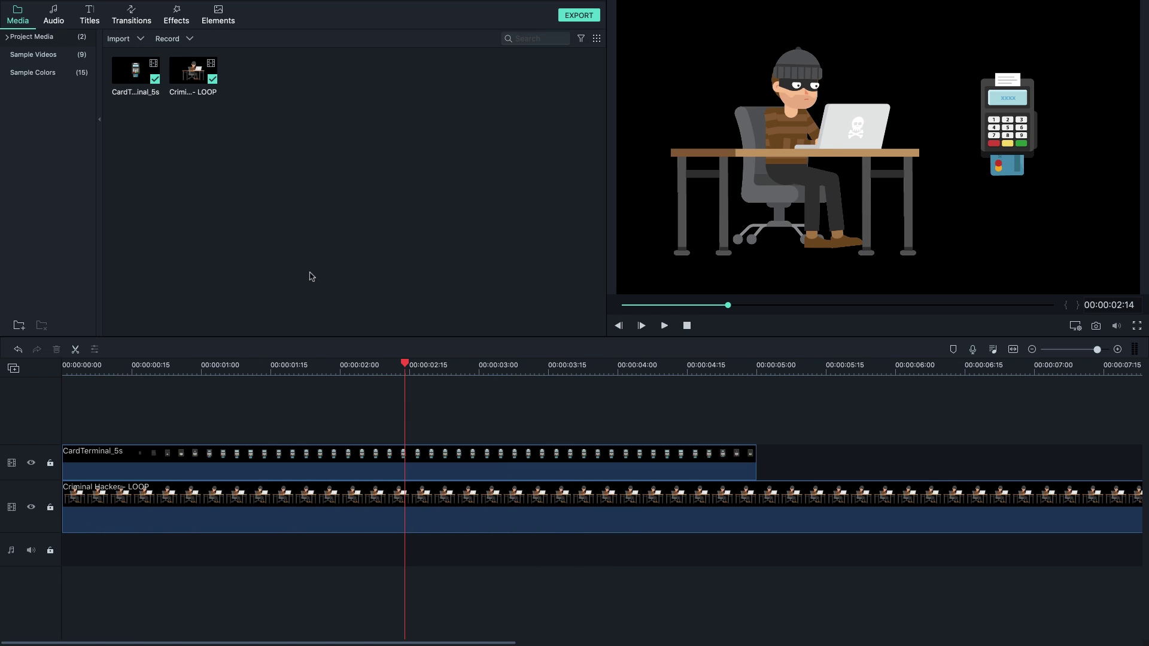
{"action": "mouse_move", "coordinate": [948, 154]}
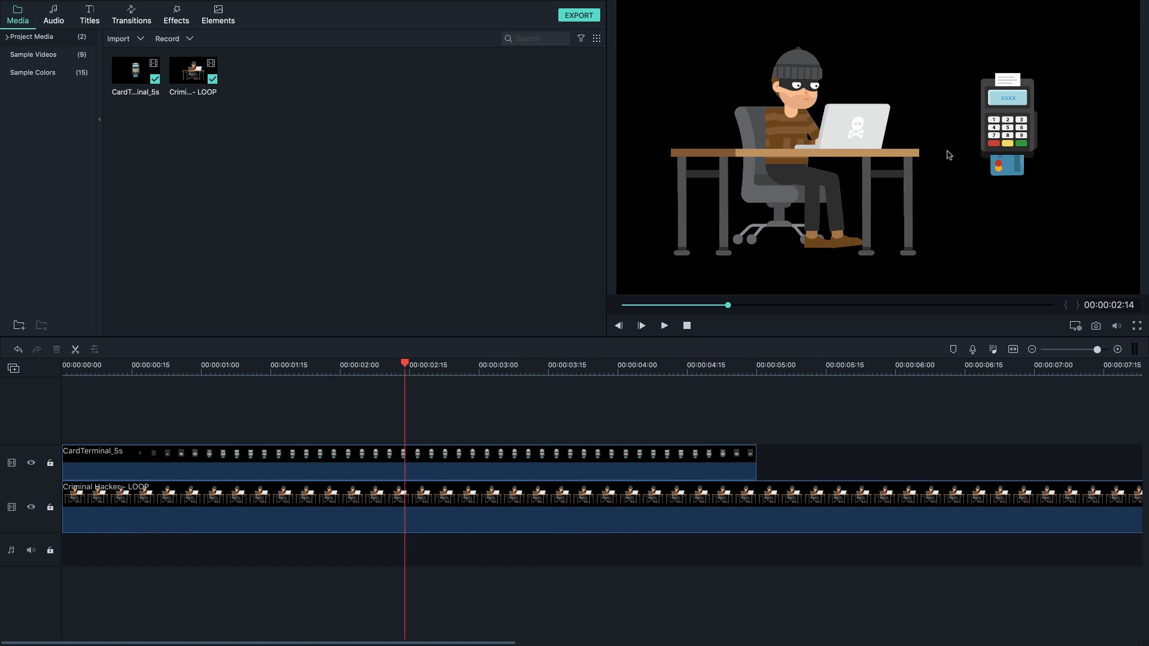
{"action": "mouse_move", "coordinate": [866, 122]}
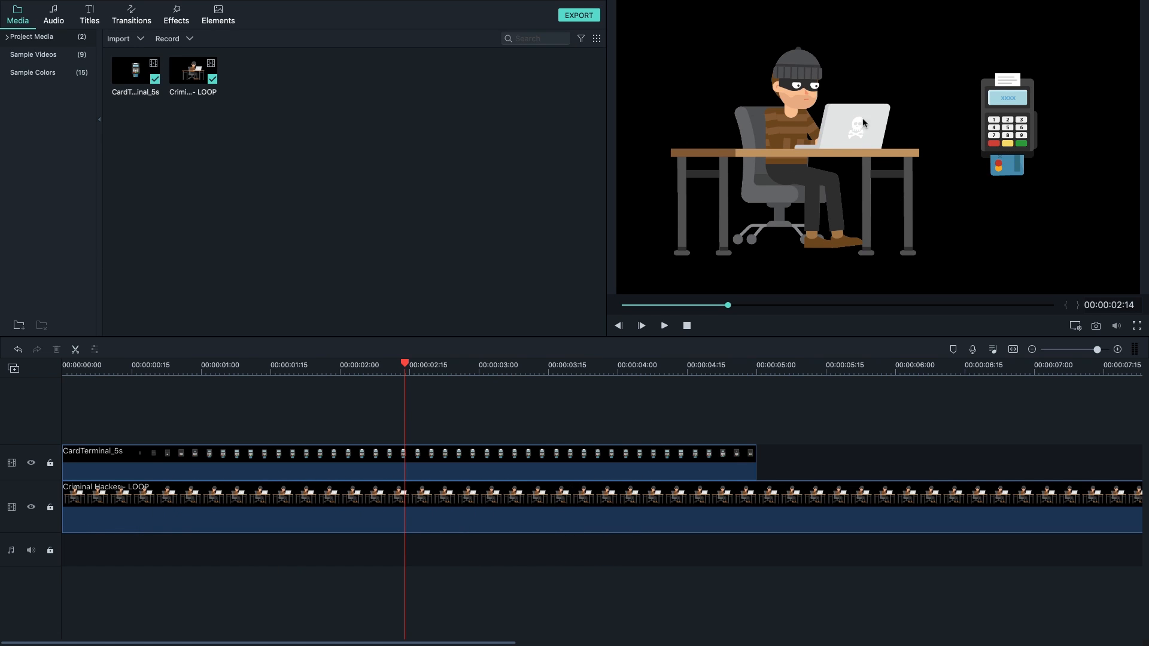
{"action": "mouse_move", "coordinate": [715, 223]}
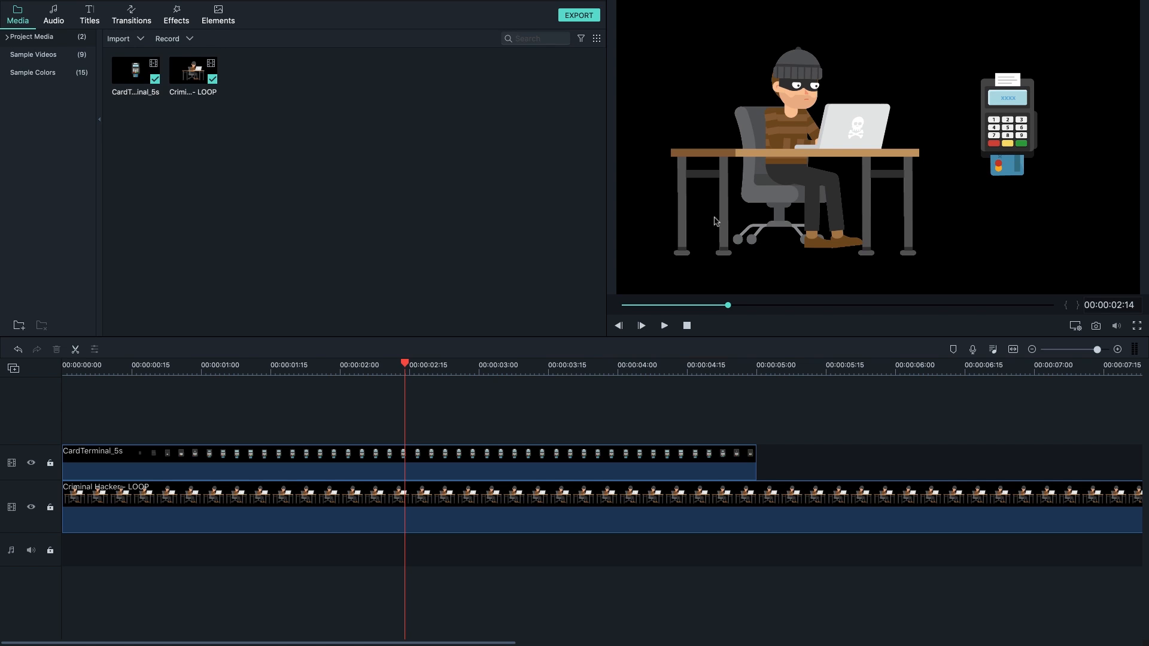
{"action": "mouse_move", "coordinate": [32, 84]}
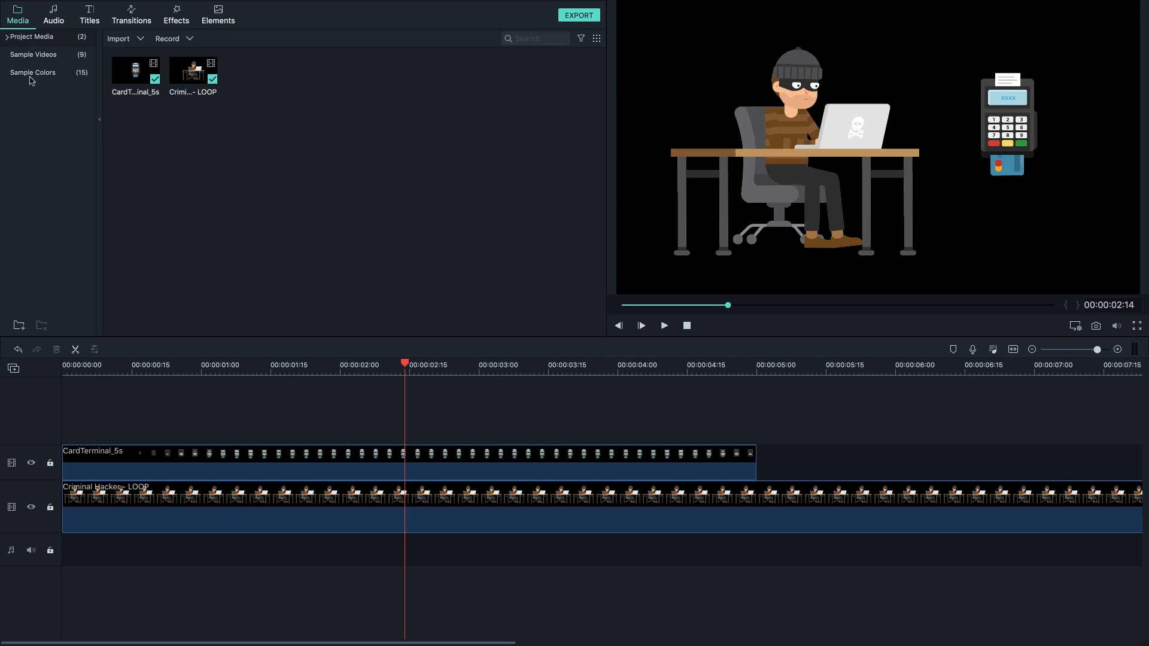
Step: Show the built-in Sample Colors backgrounds and play through the timeline
{"action": "left_click", "coordinate": [33, 72]}
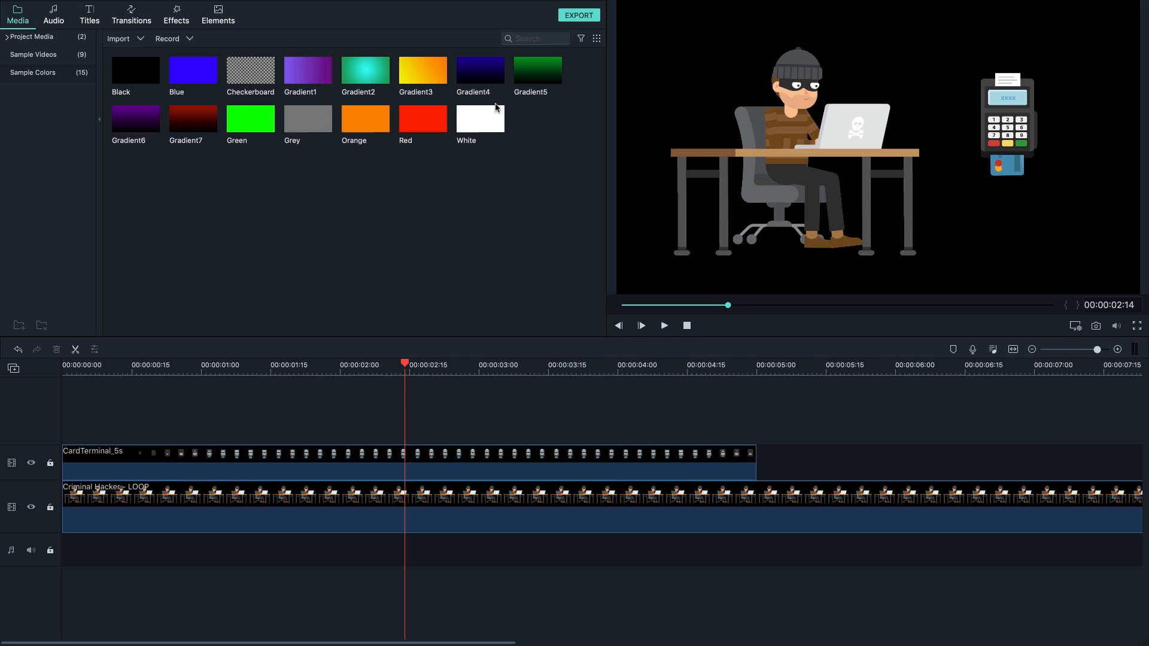
{"action": "mouse_move", "coordinate": [417, 76]}
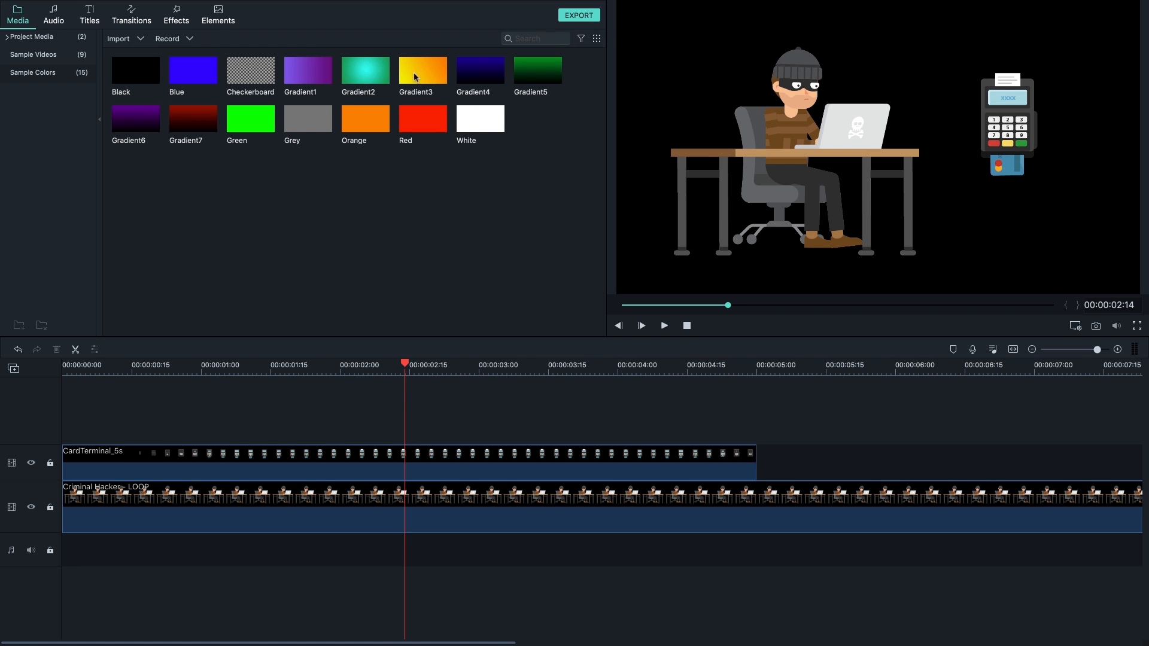
{"action": "mouse_move", "coordinate": [187, 70]}
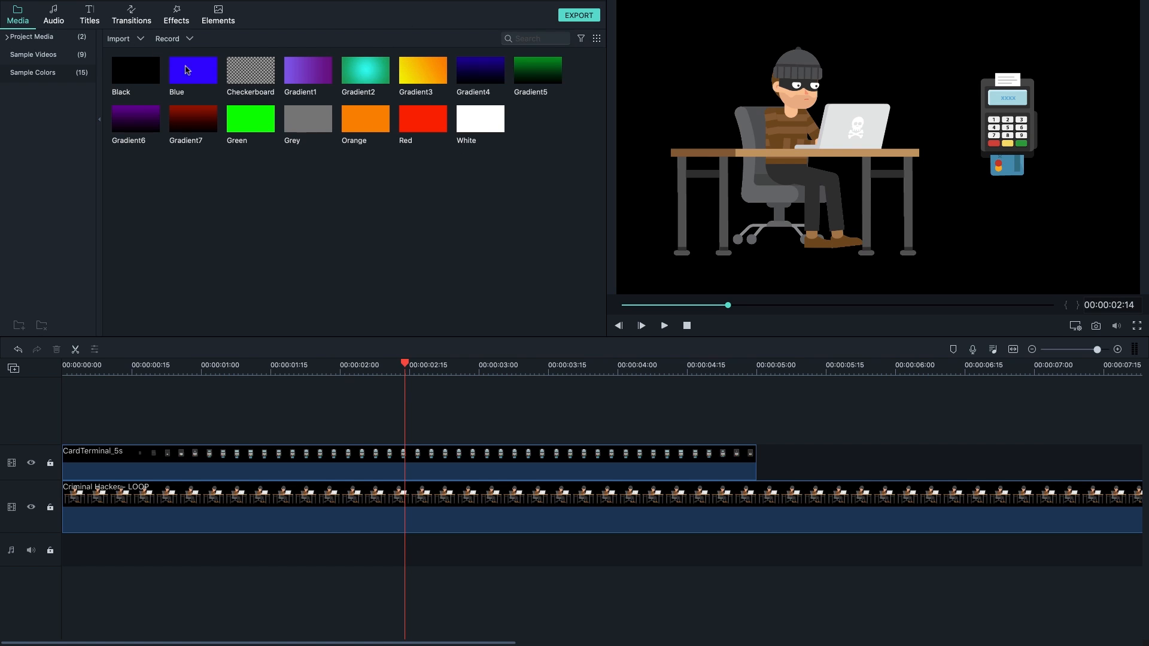
{"action": "mouse_move", "coordinate": [899, 205]}
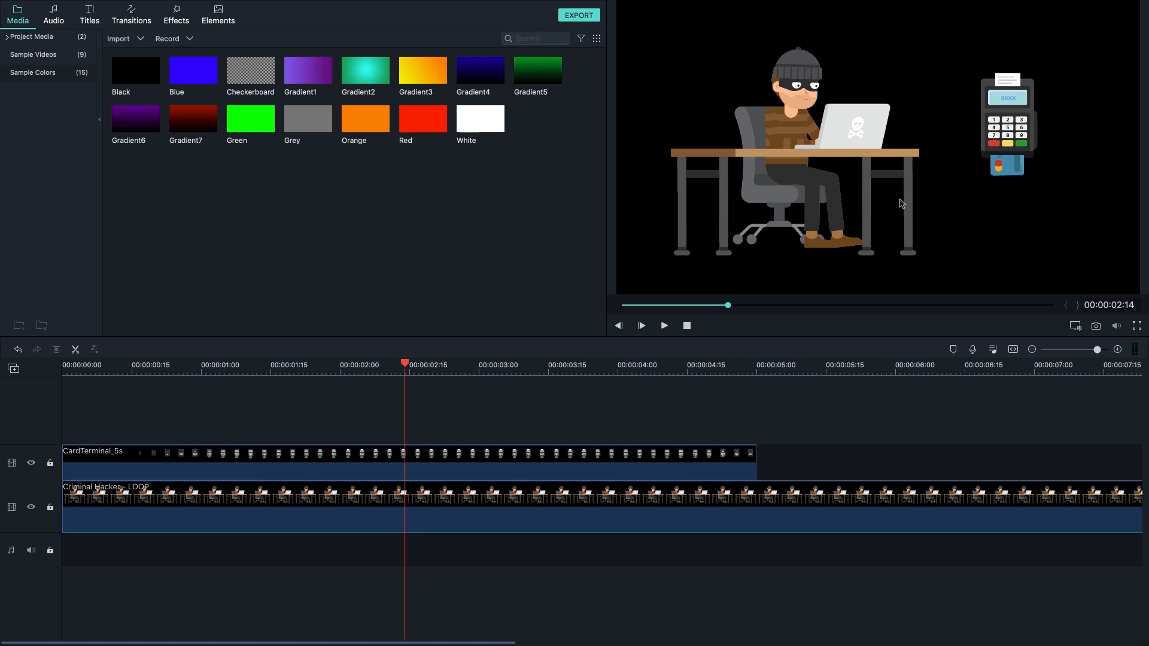
{"action": "mouse_move", "coordinate": [843, 196]}
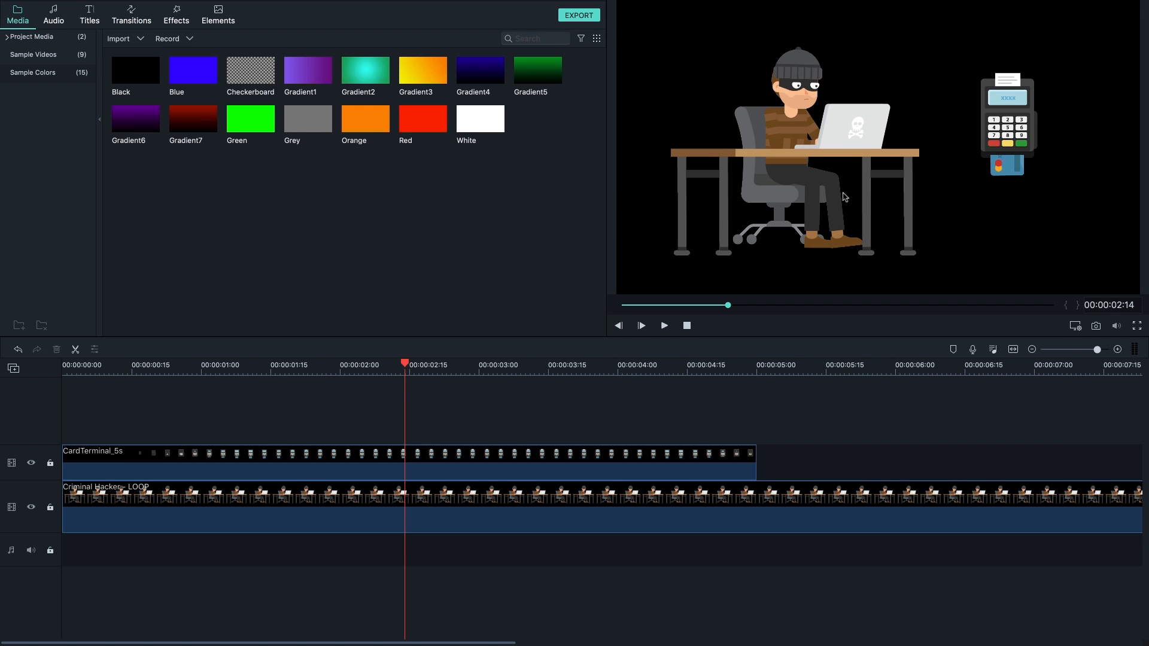
{"action": "mouse_move", "coordinate": [71, 371]}
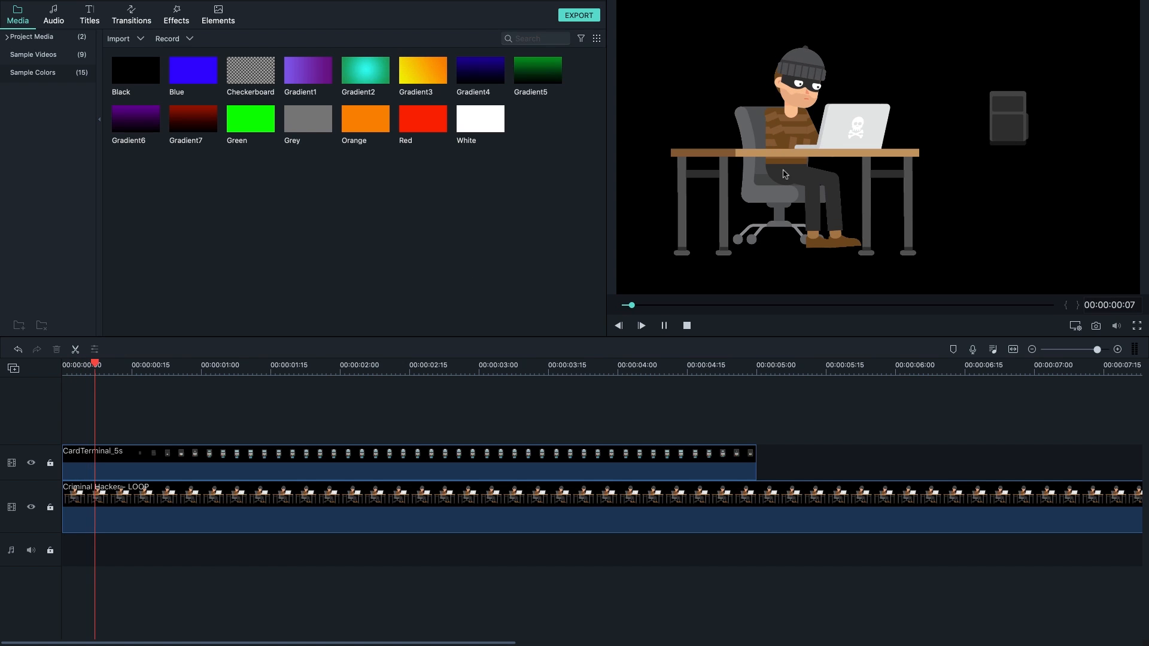
{"action": "left_click", "coordinate": [640, 325]}
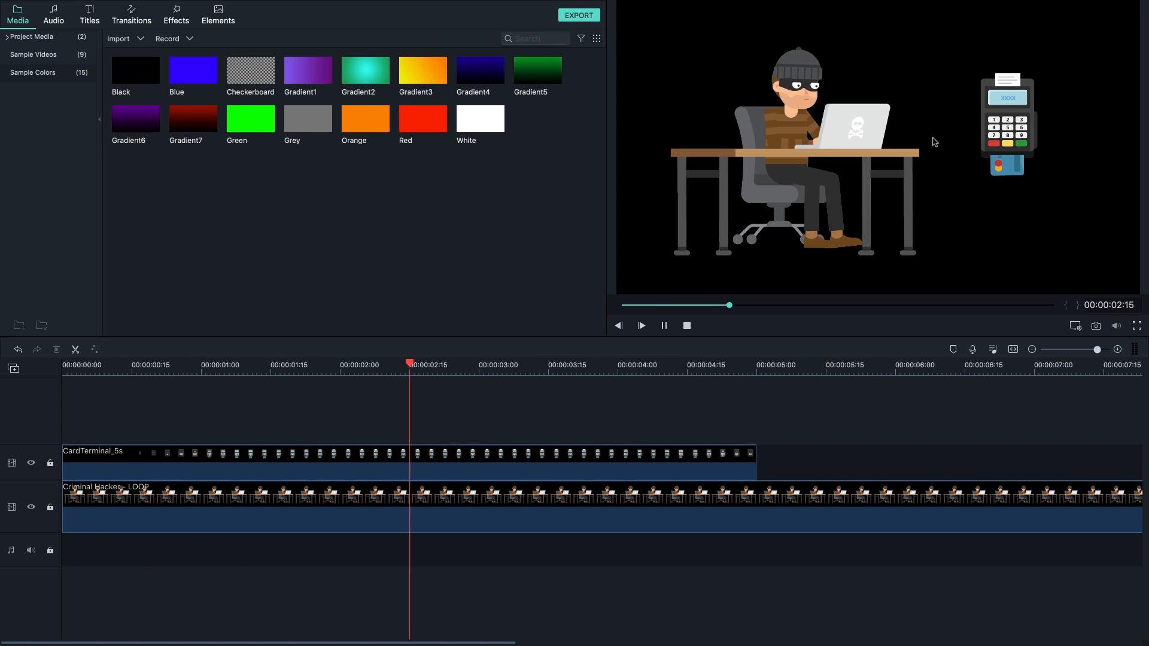
{"action": "left_click_drag", "start_coordinate": [193, 70], "coordinate": [518, 432]}
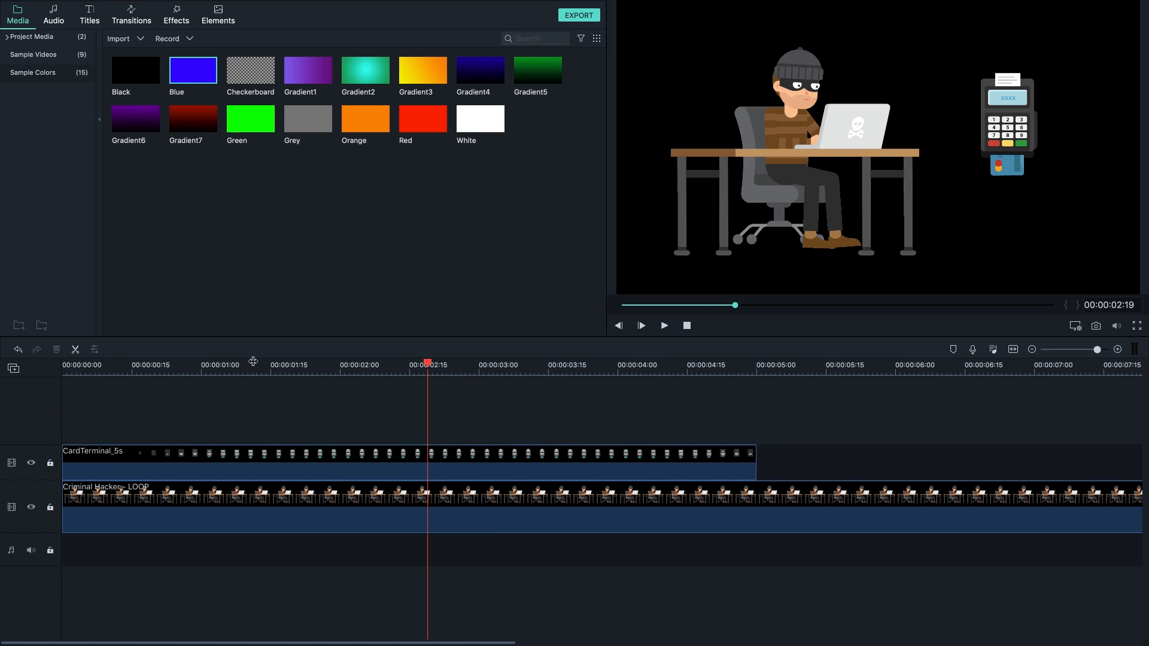
Step: Add a third, empty video track beneath the hacker clip
{"action": "left_click", "coordinate": [91, 458]}
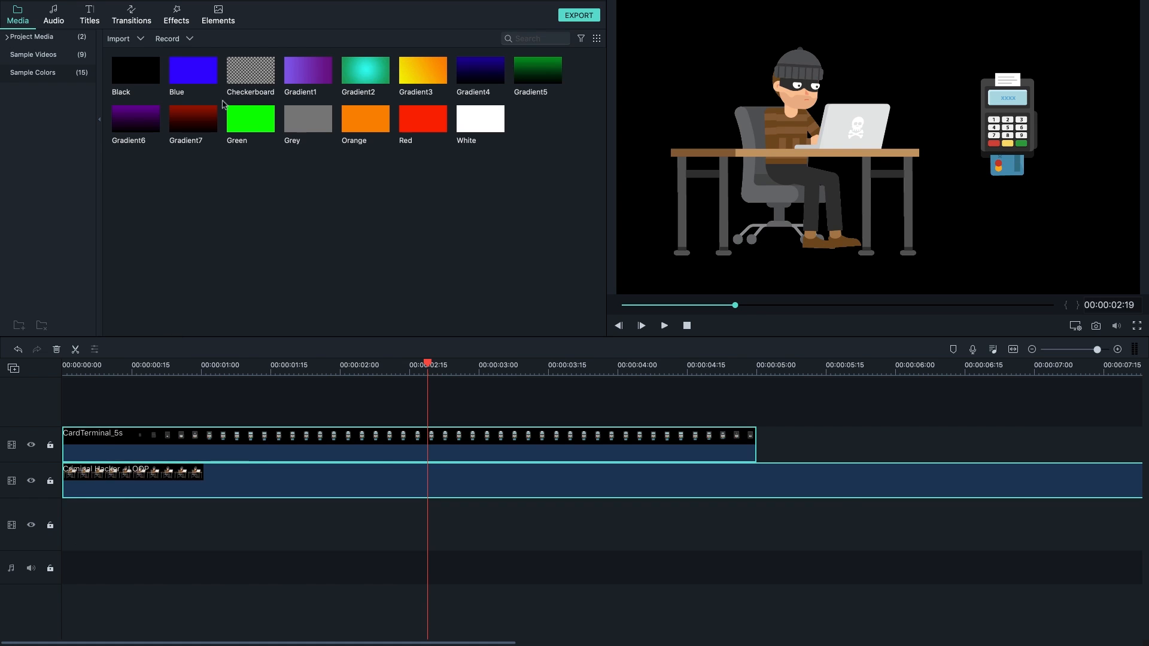
{"action": "left_click", "coordinate": [191, 69]}
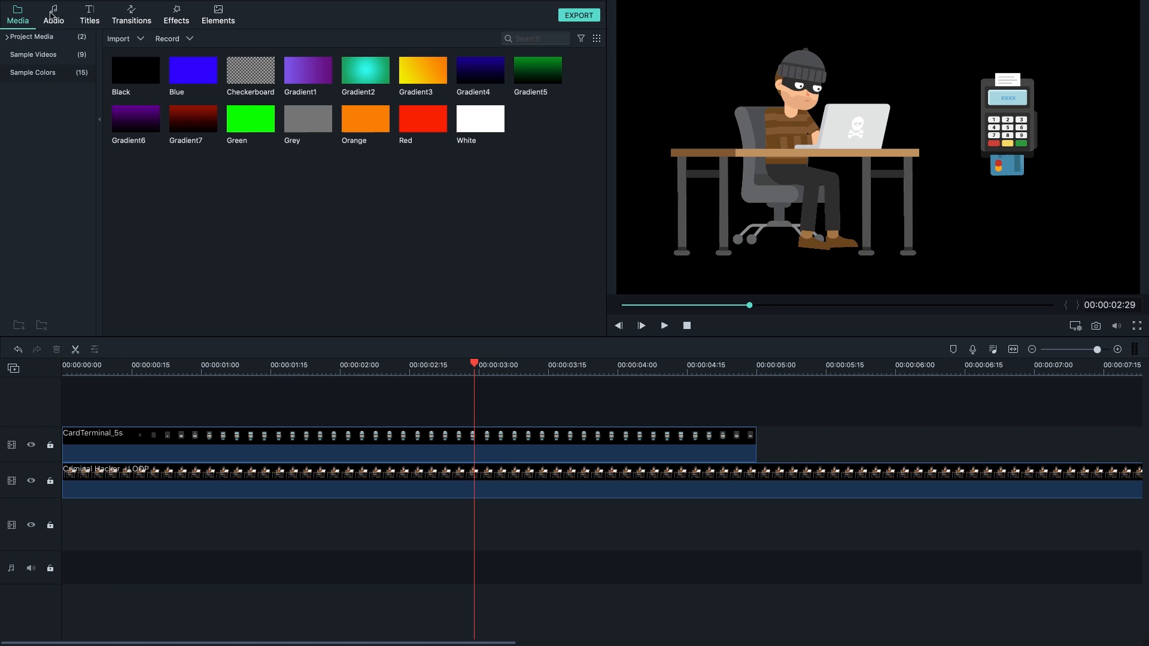
Step: Place the Title 38 Lorem Ipsum clip on the lowest video track
{"action": "left_click", "coordinate": [89, 17]}
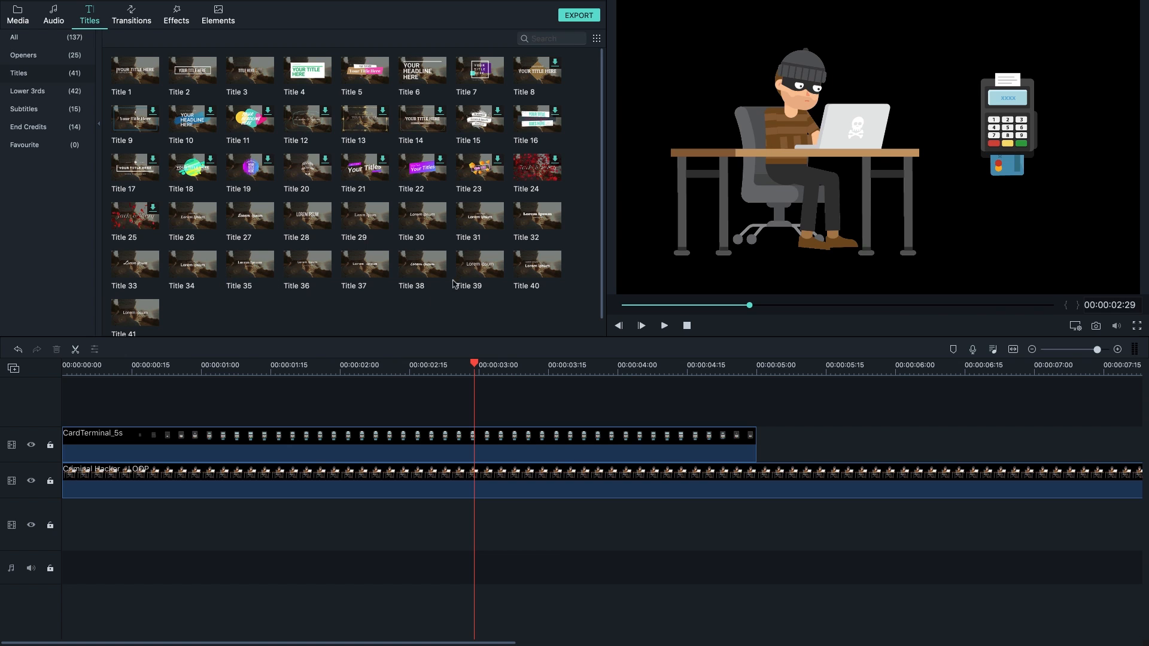
{"action": "left_click", "coordinate": [421, 263]}
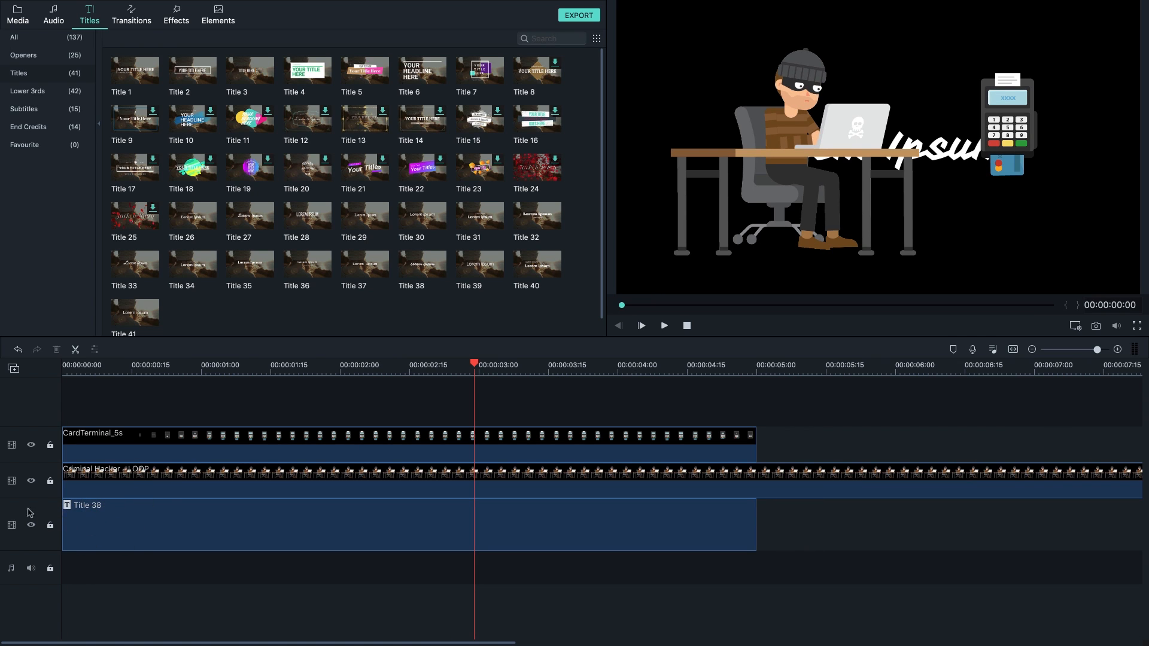
{"action": "mouse_move", "coordinate": [182, 516]}
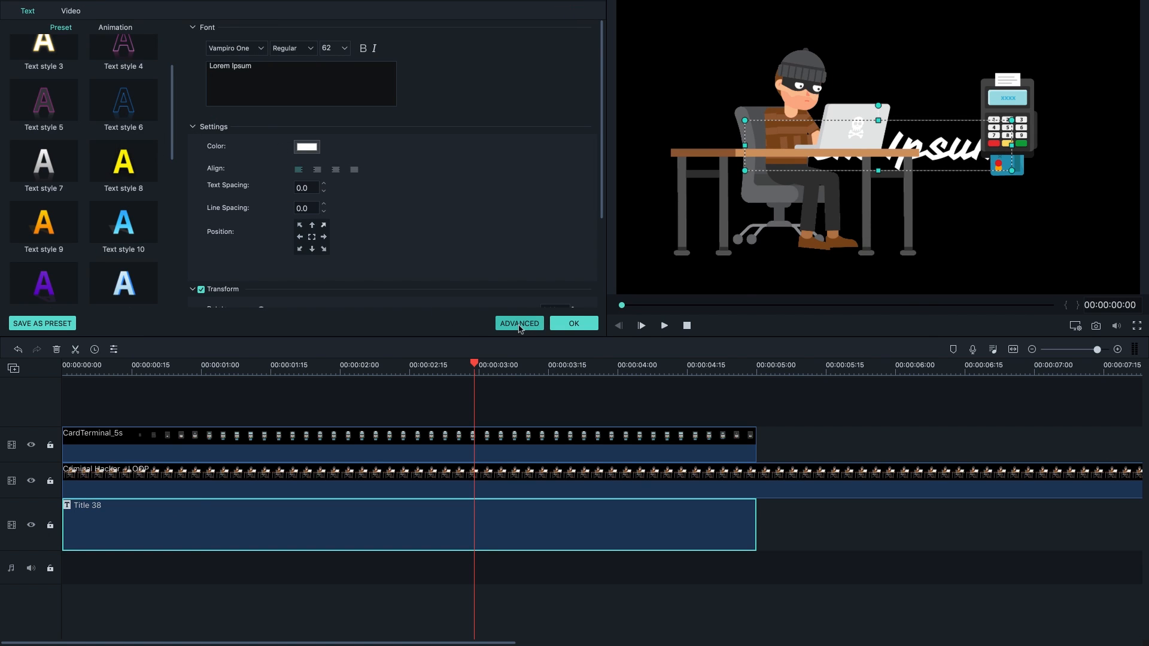
Step: In the advanced editor, add an orange text box stretched over the whole frame and clear its TEXT word
{"action": "left_click", "coordinate": [520, 323]}
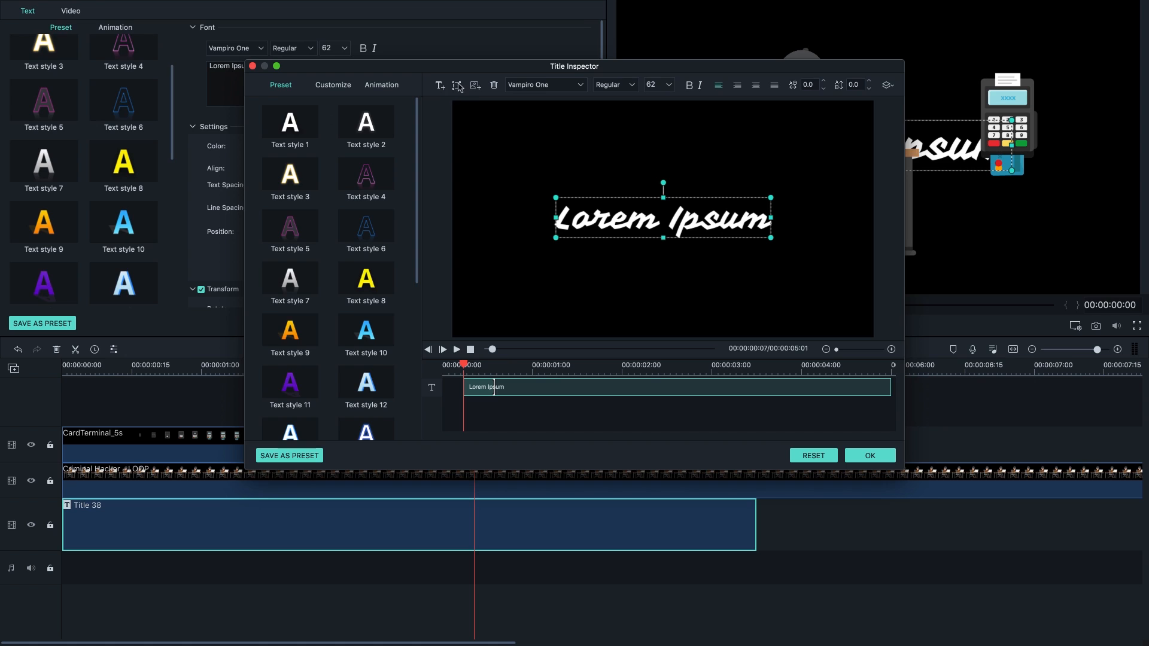
{"action": "left_click", "coordinate": [457, 86]}
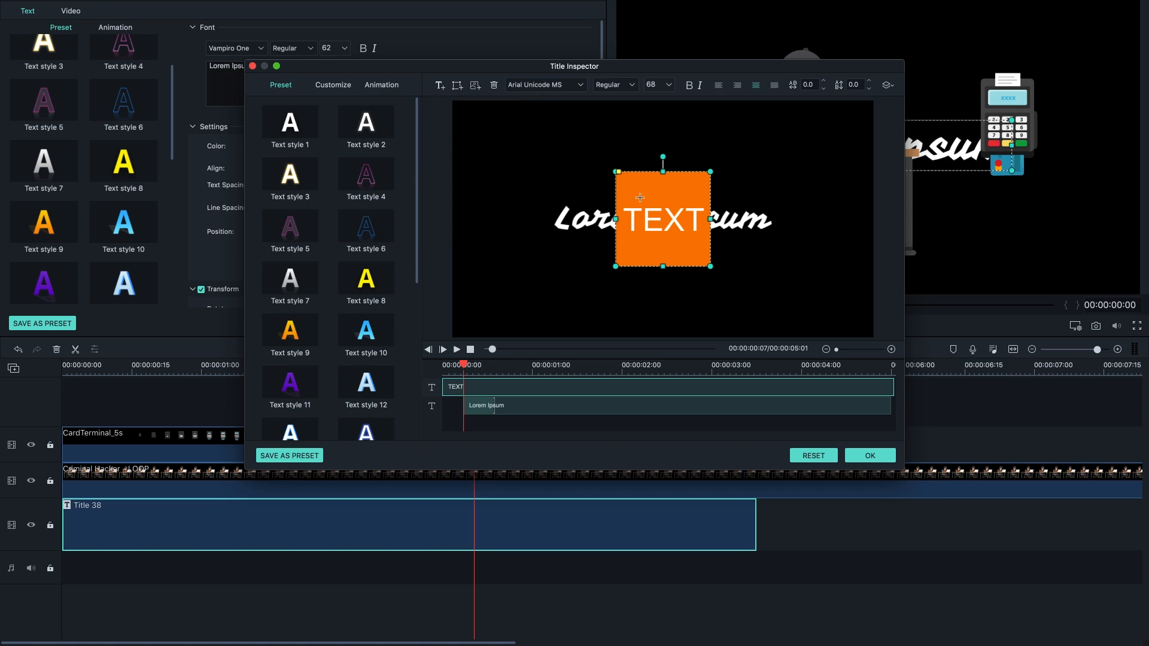
{"action": "left_click_drag", "start_coordinate": [662, 218], "coordinate": [498, 146]}
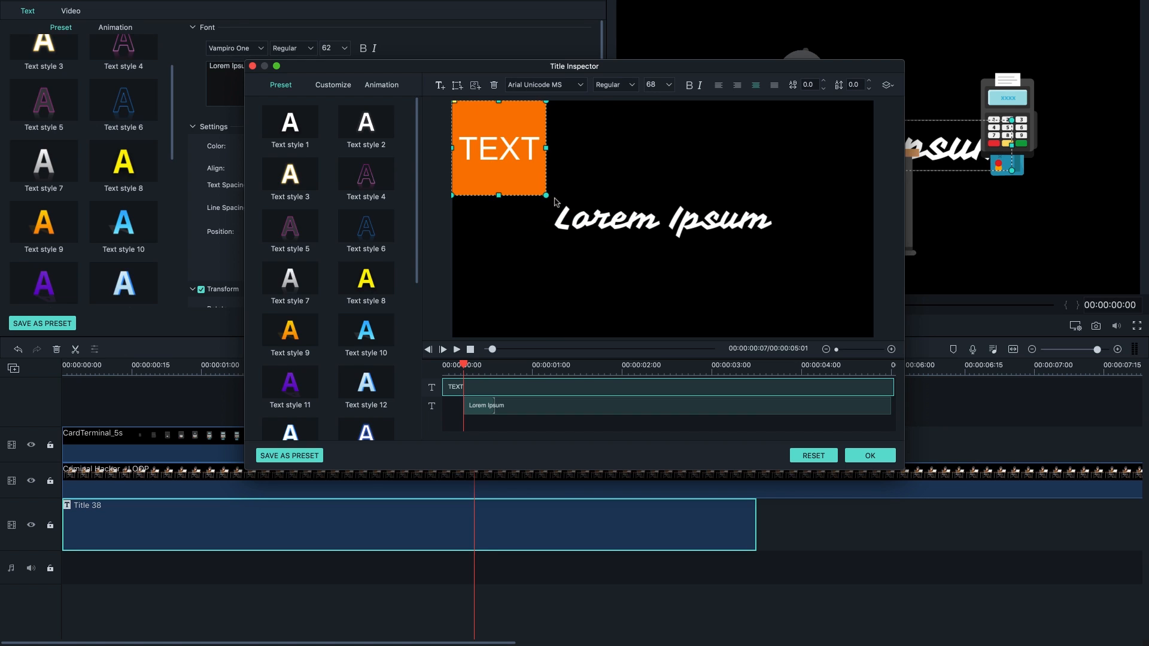
{"action": "left_click_drag", "start_coordinate": [546, 196], "coordinate": [876, 341]}
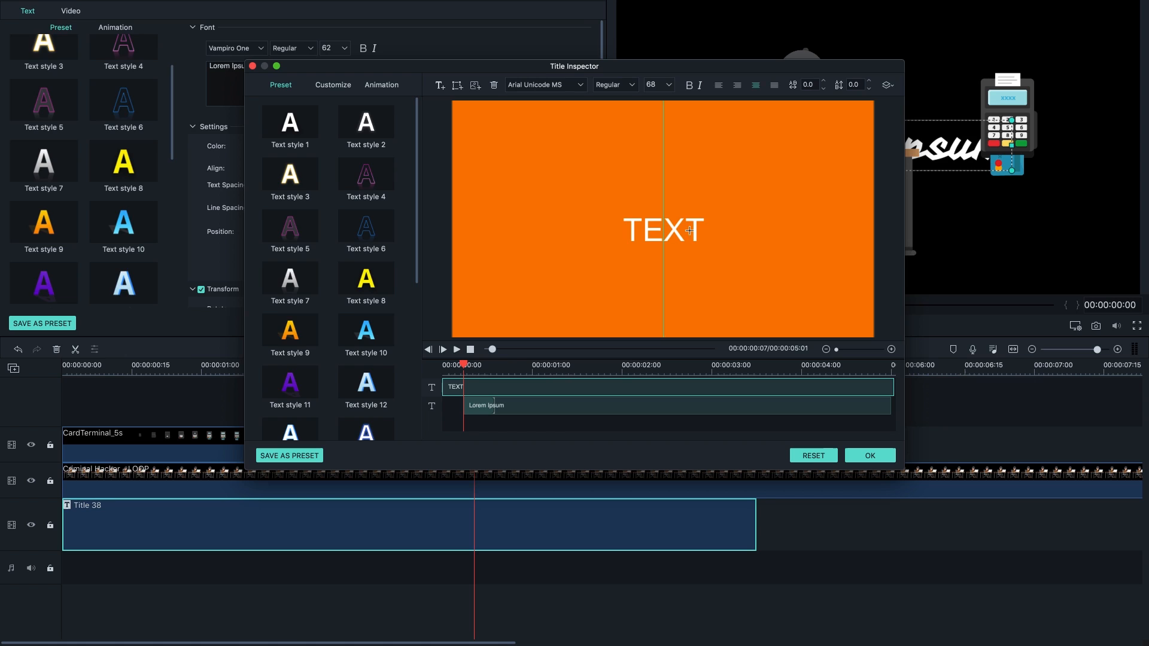
{"action": "left_click", "coordinate": [689, 231]}
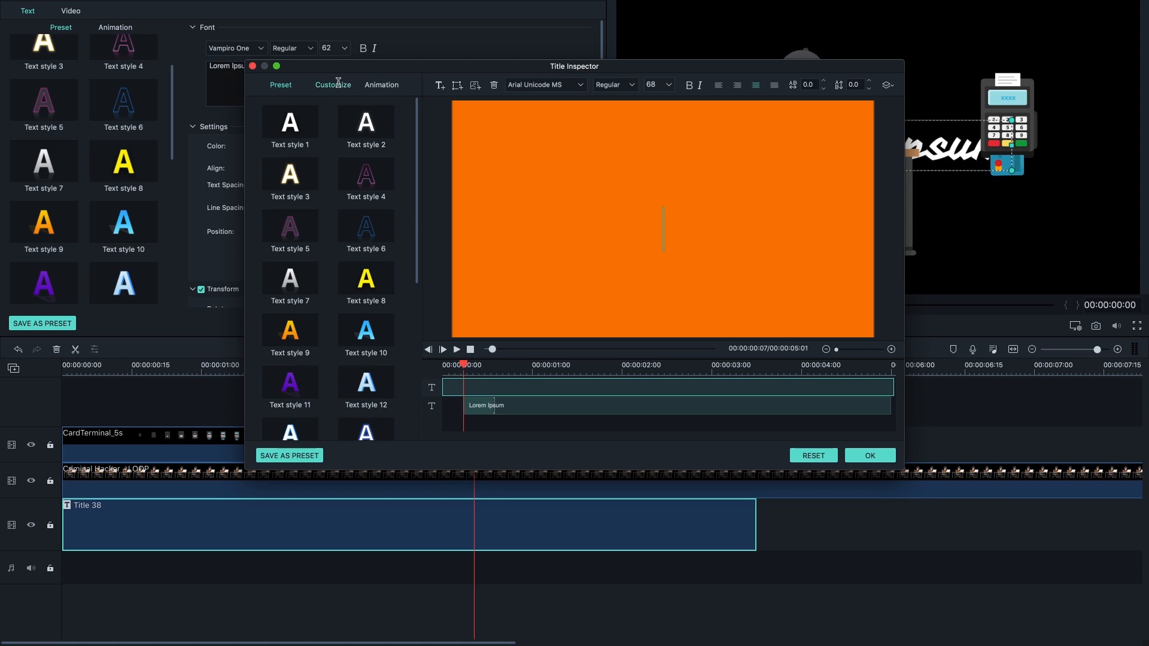
Step: Recolour the full-frame Shape Fill to a lighter, warmer orange from the colour wheel
{"action": "left_click", "coordinate": [332, 83]}
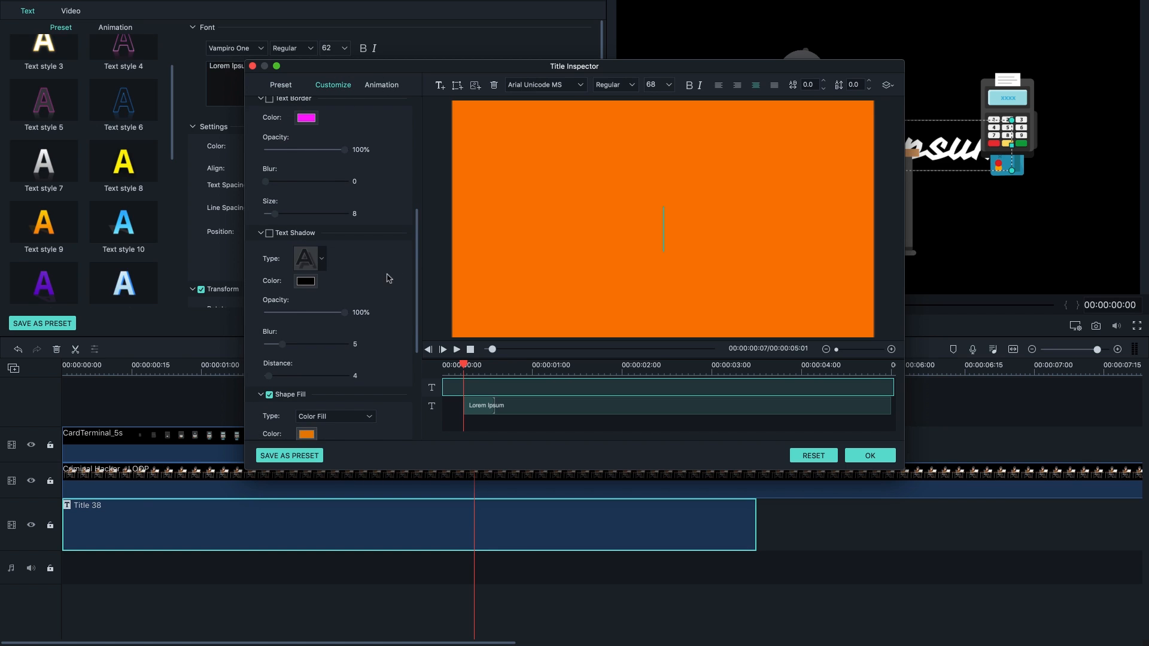
{"action": "scroll", "scroll_direction": "down", "scroll_amount": 3}
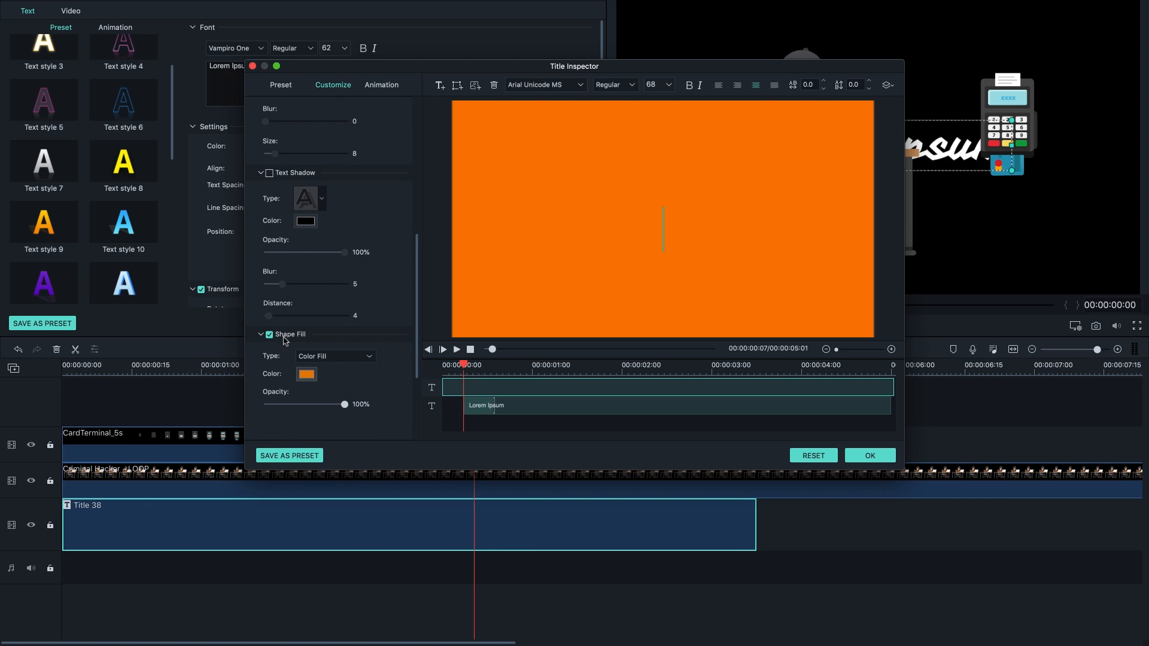
{"action": "left_click", "coordinate": [305, 374]}
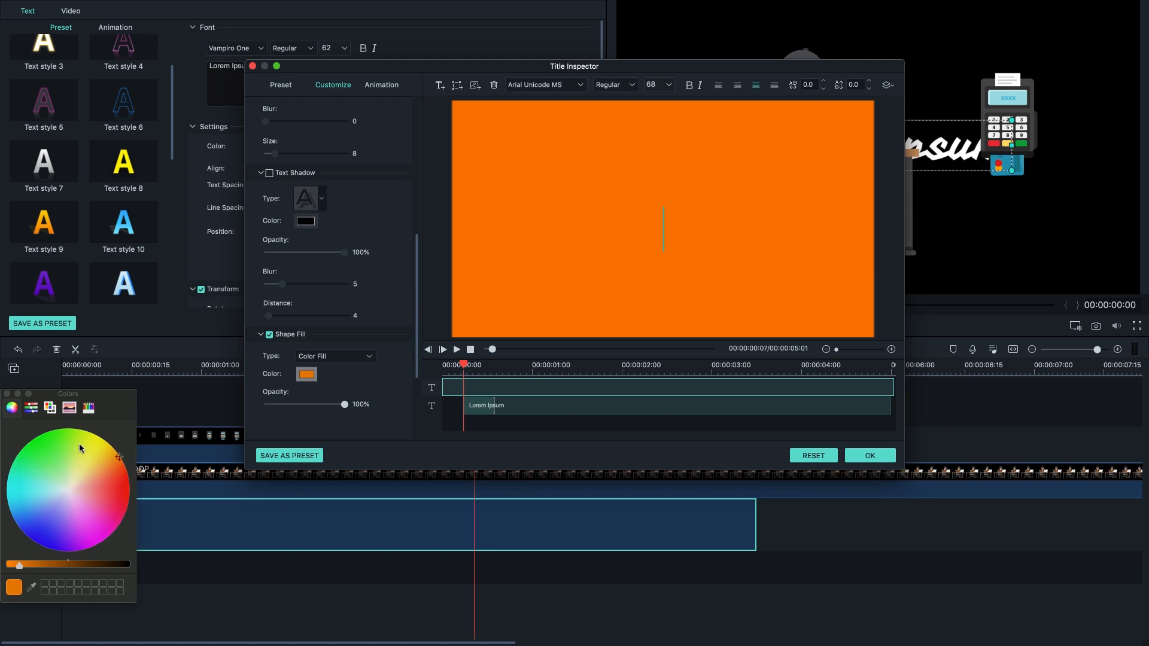
{"action": "left_click", "coordinate": [82, 521]}
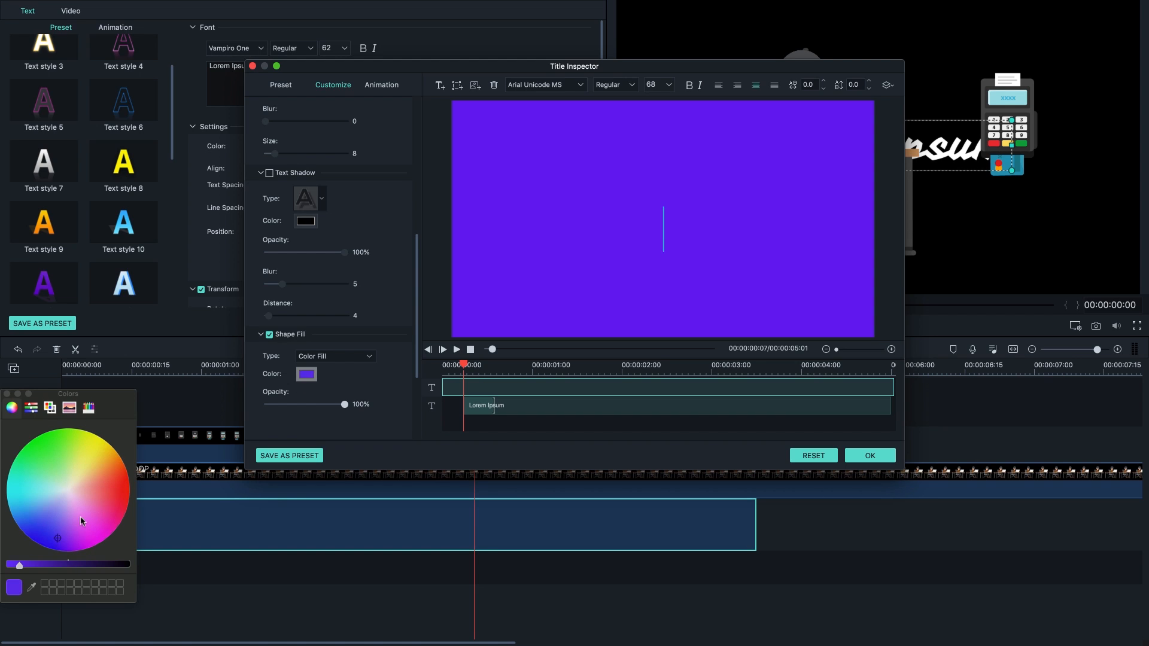
{"action": "left_click", "coordinate": [110, 457]}
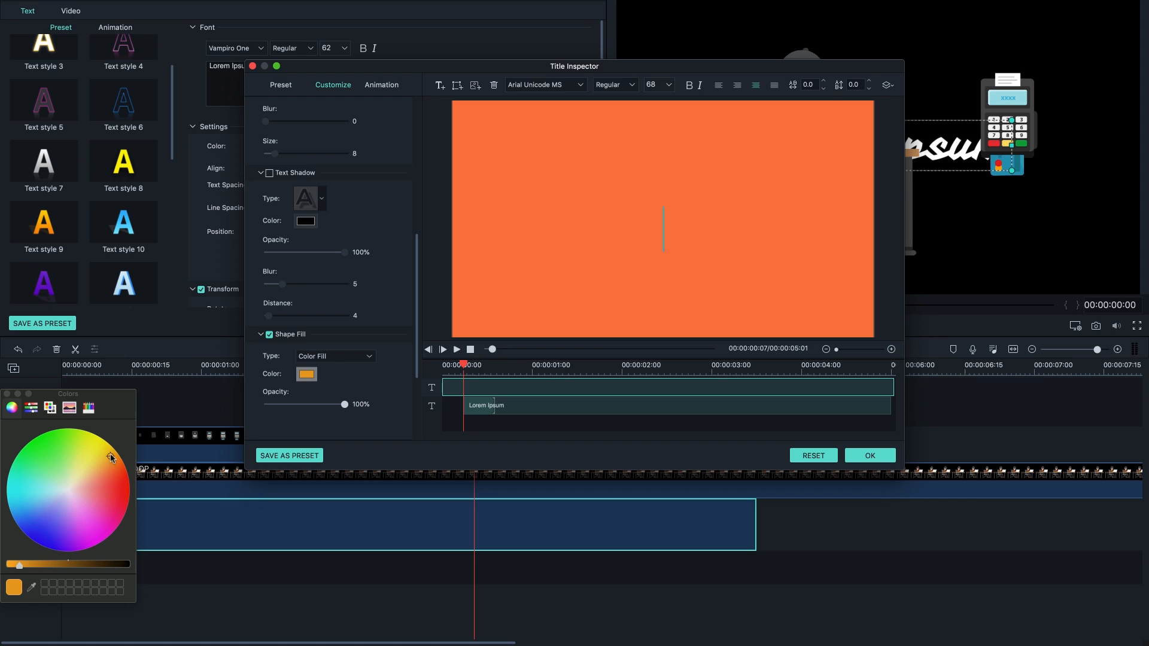
{"action": "left_click", "coordinate": [108, 462]}
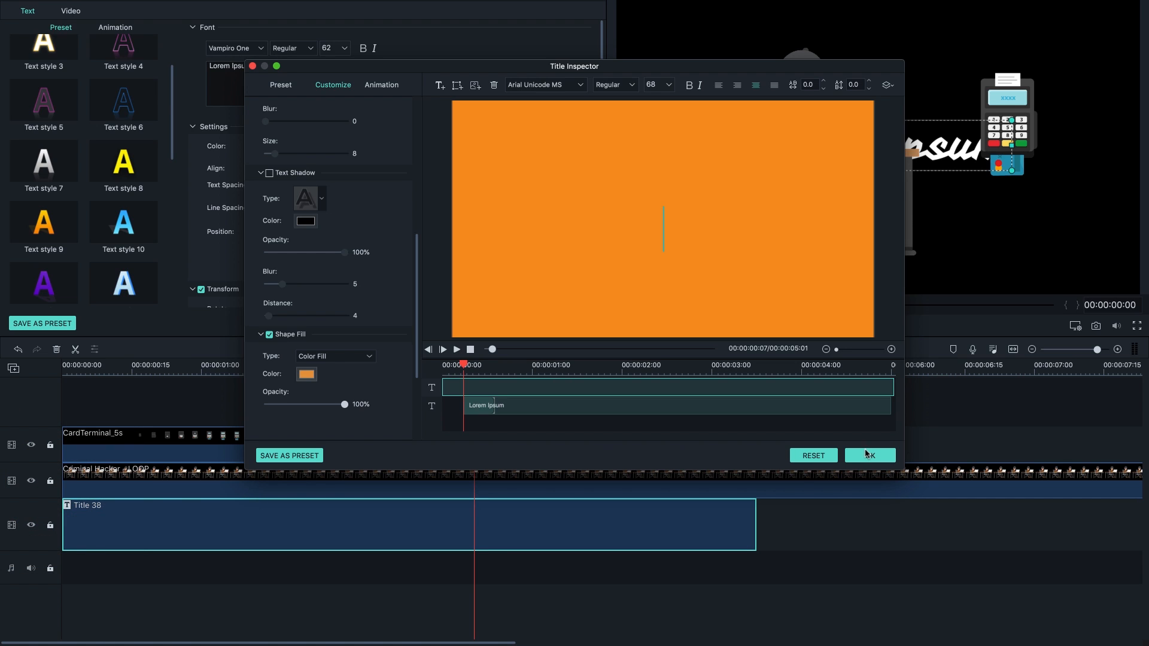
Step: Apply the title edits and preview the hacker animation over the orange backdrop
{"action": "left_click", "coordinate": [869, 455]}
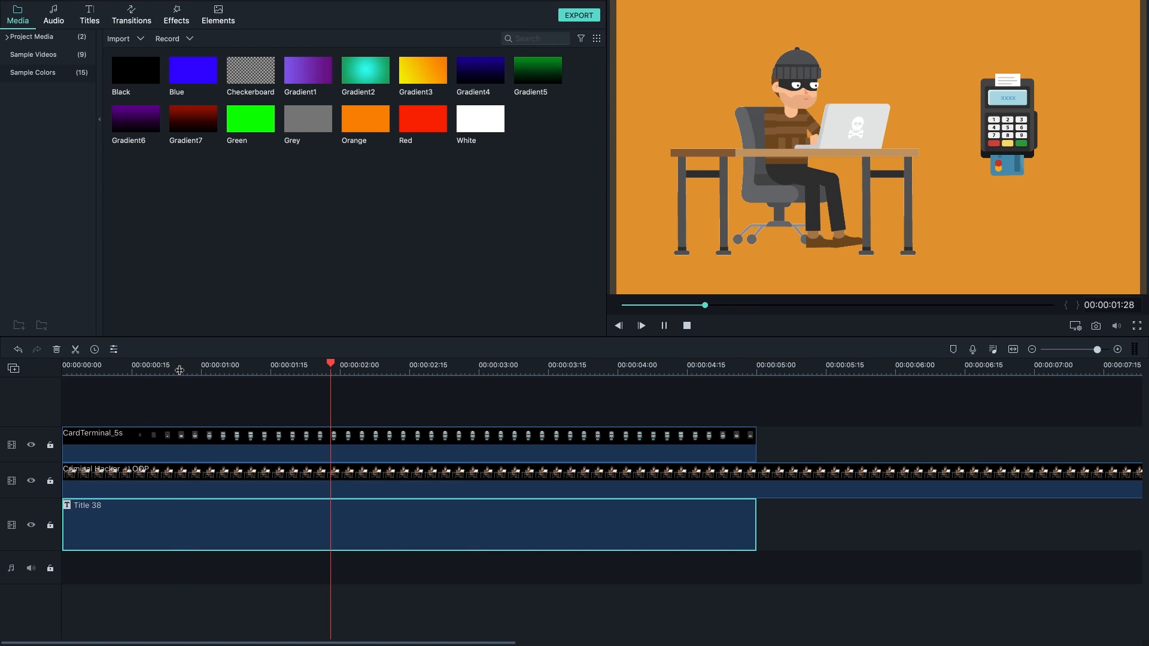
{"action": "left_click", "coordinate": [663, 326]}
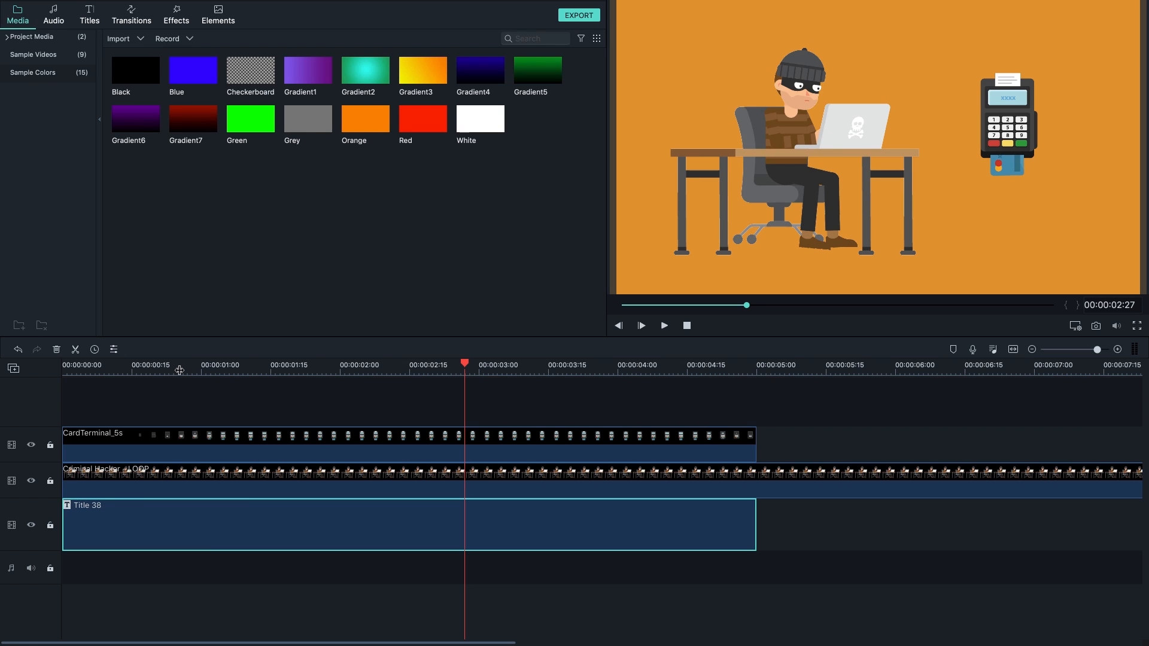
{"action": "mouse_move", "coordinate": [865, 185]}
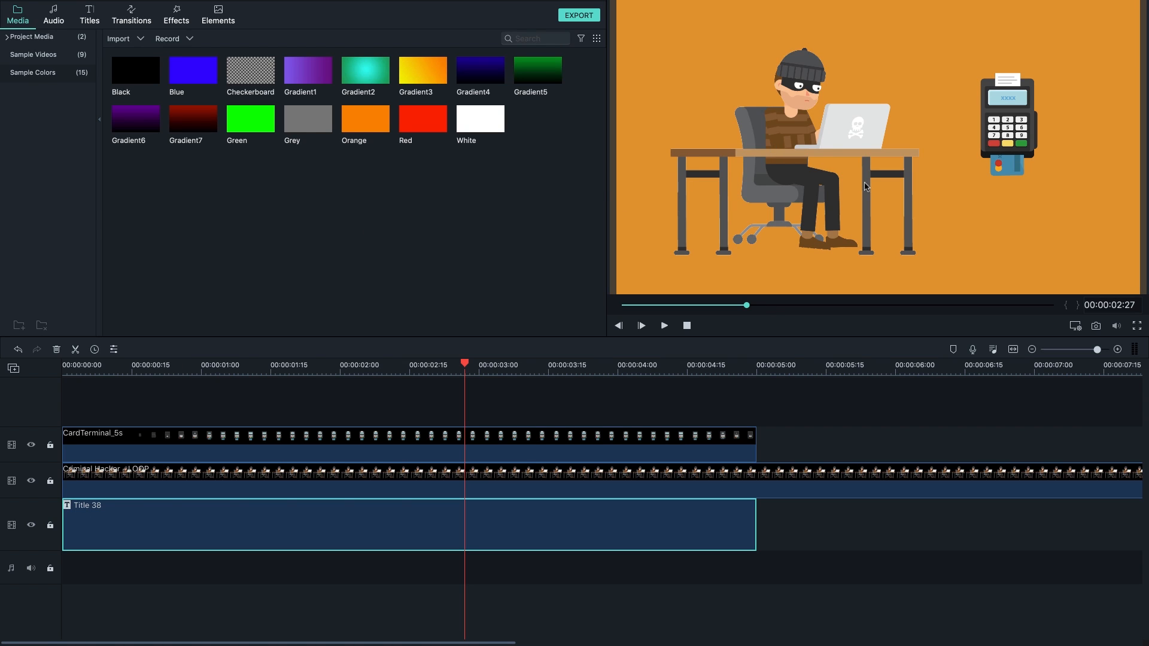
{"action": "mouse_move", "coordinate": [855, 197]}
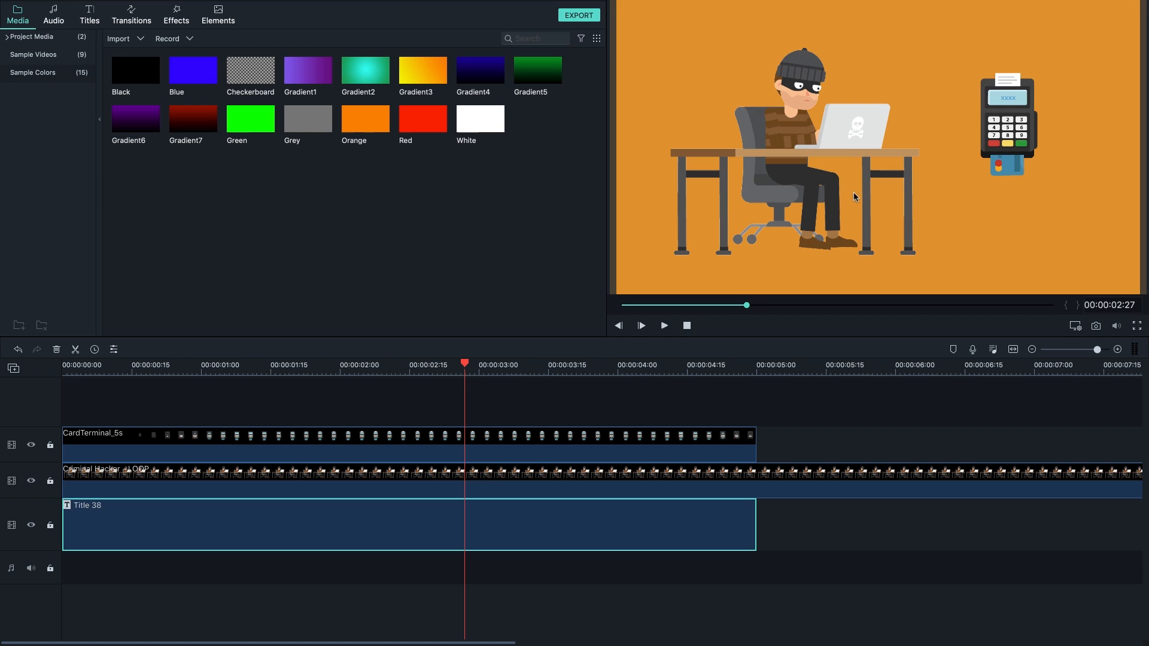